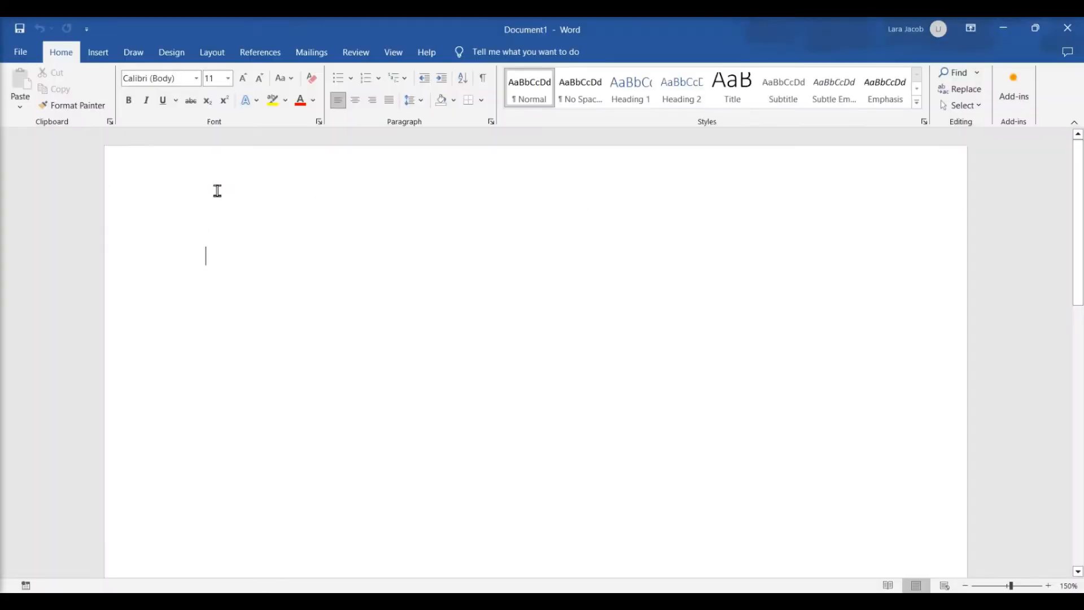
- Bring up the Envelopes and Labels dialog from the Mailings tools
left_click(312, 51)
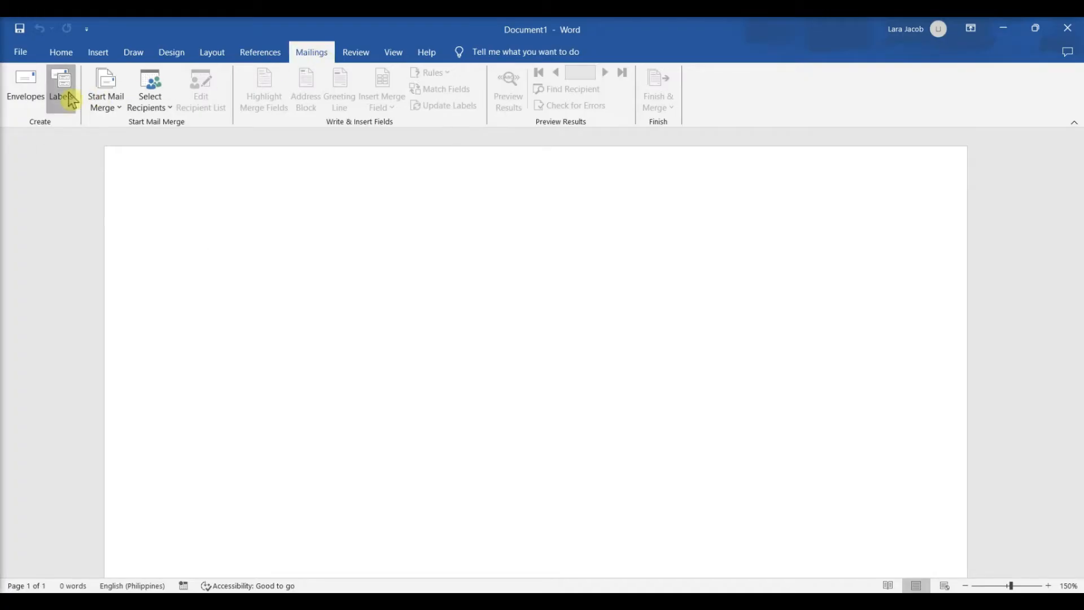
left_click(61, 87)
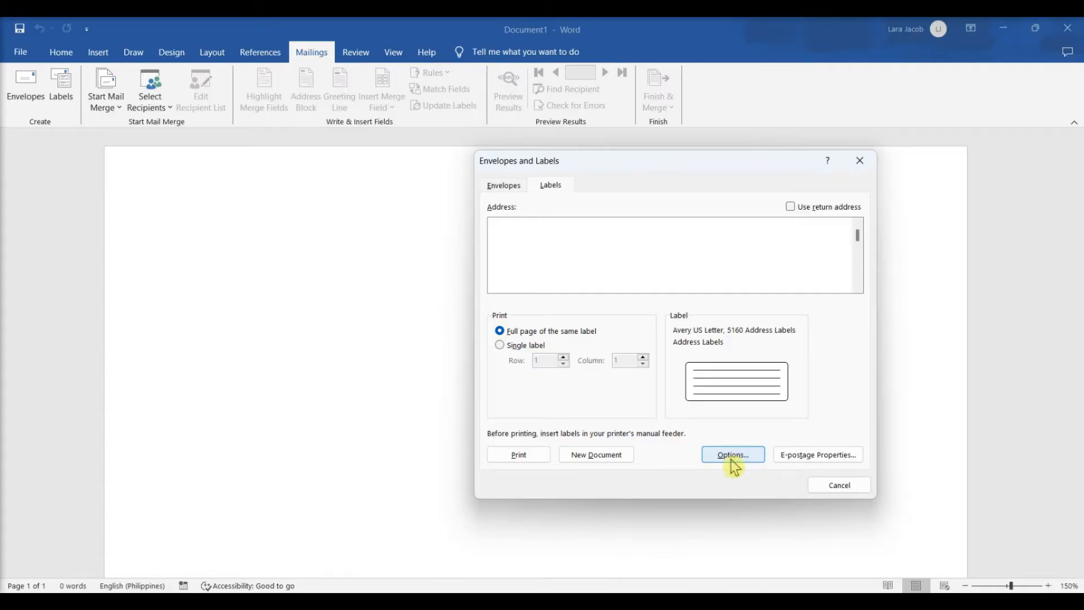
- Choose Avery US Letter product 00761 Self-Laminating ID Labels in Label Options
left_click(732, 454)
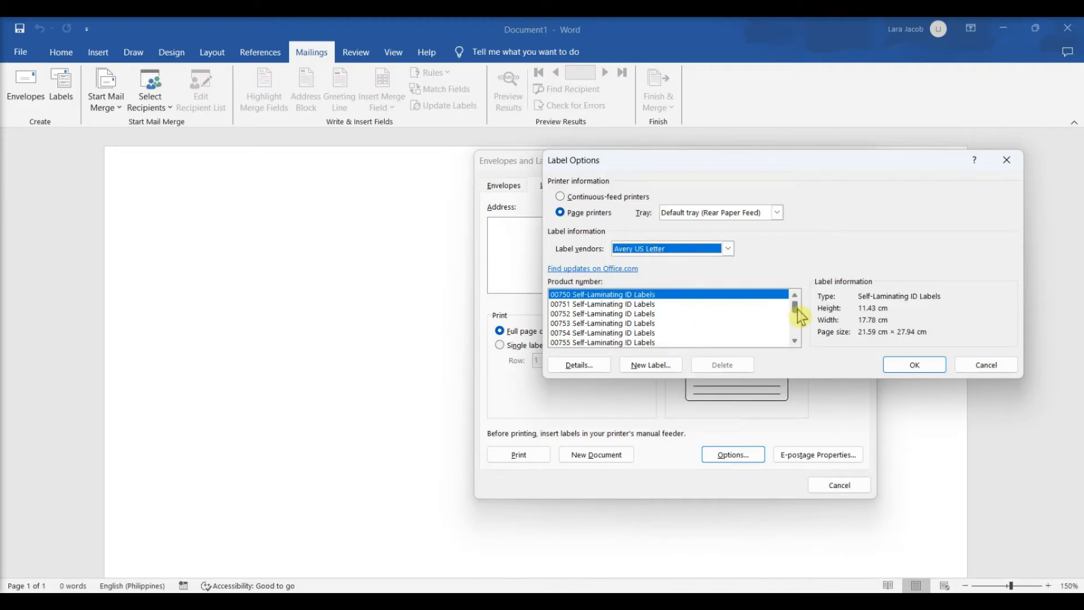
mouse_move(799, 358)
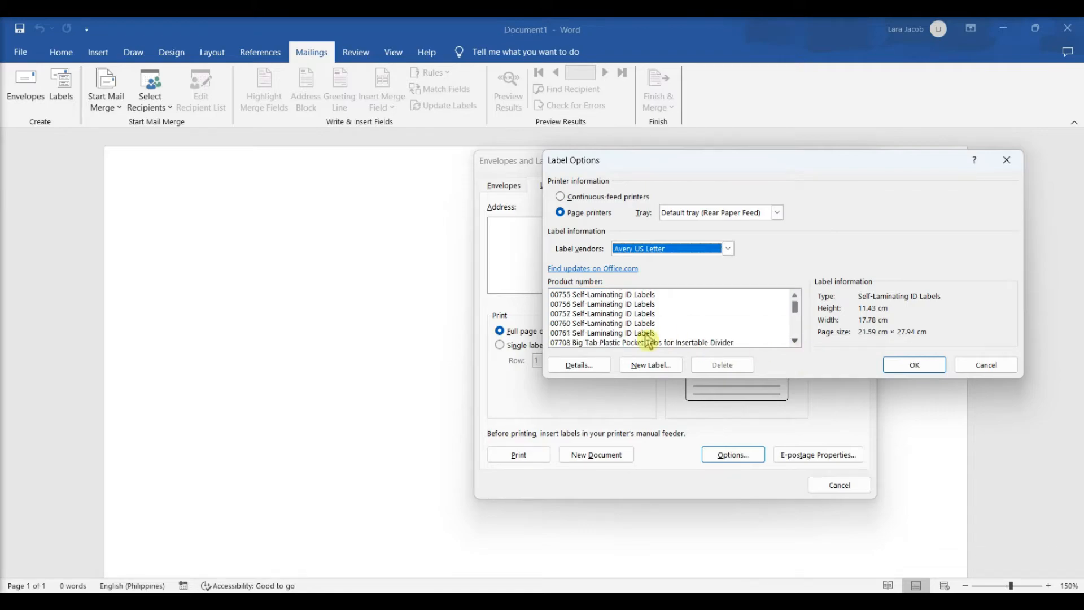
left_click(602, 333)
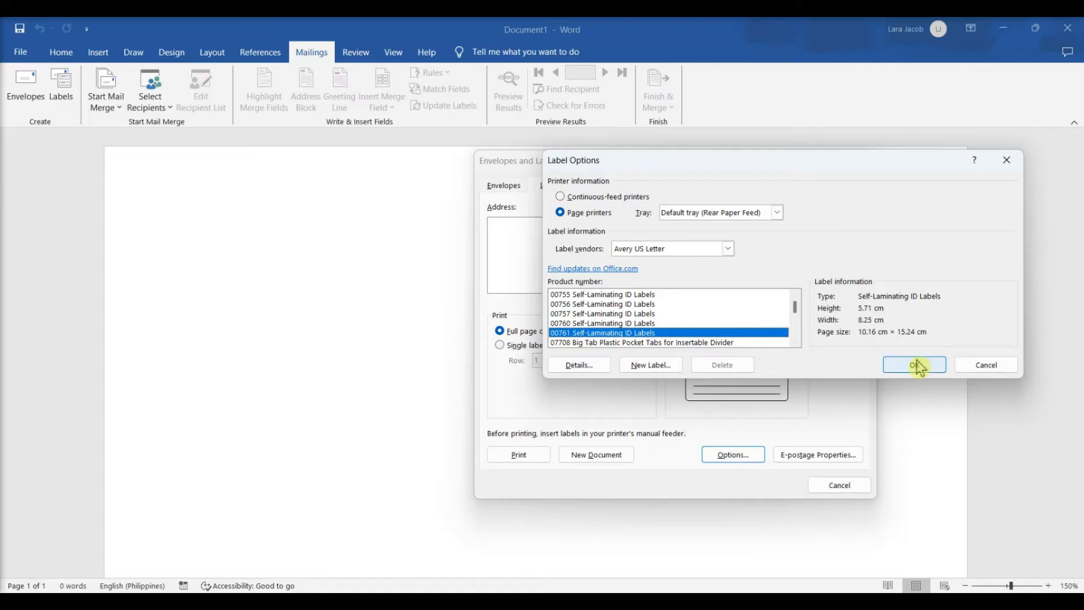
- Confirm the 00761 product, enter the Office Tutorials address and generate a full label document
left_click(914, 364)
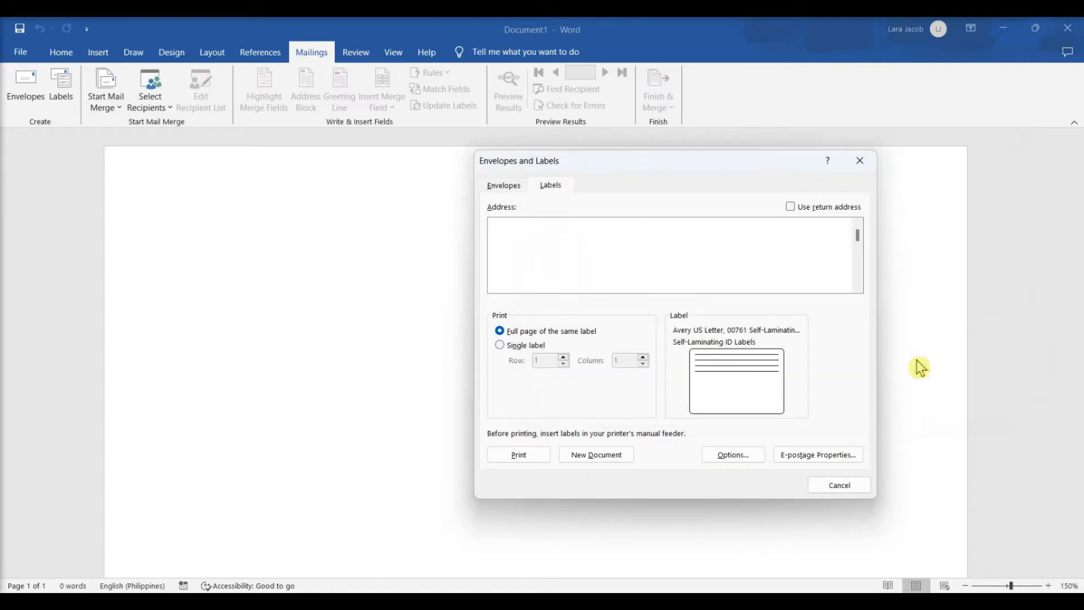
type("Office Tutorials")
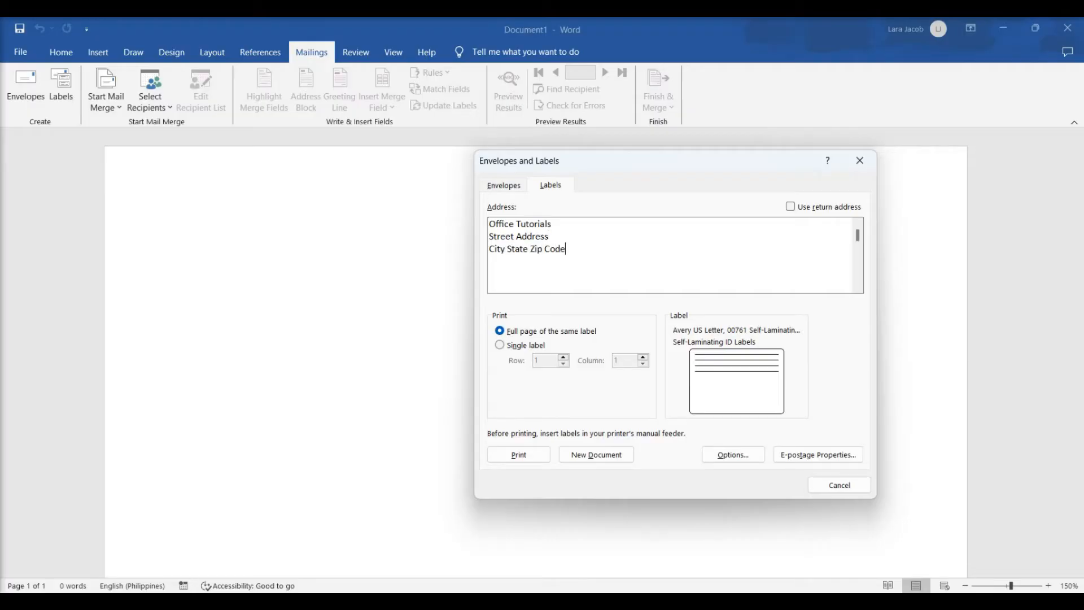
left_click(595, 454)
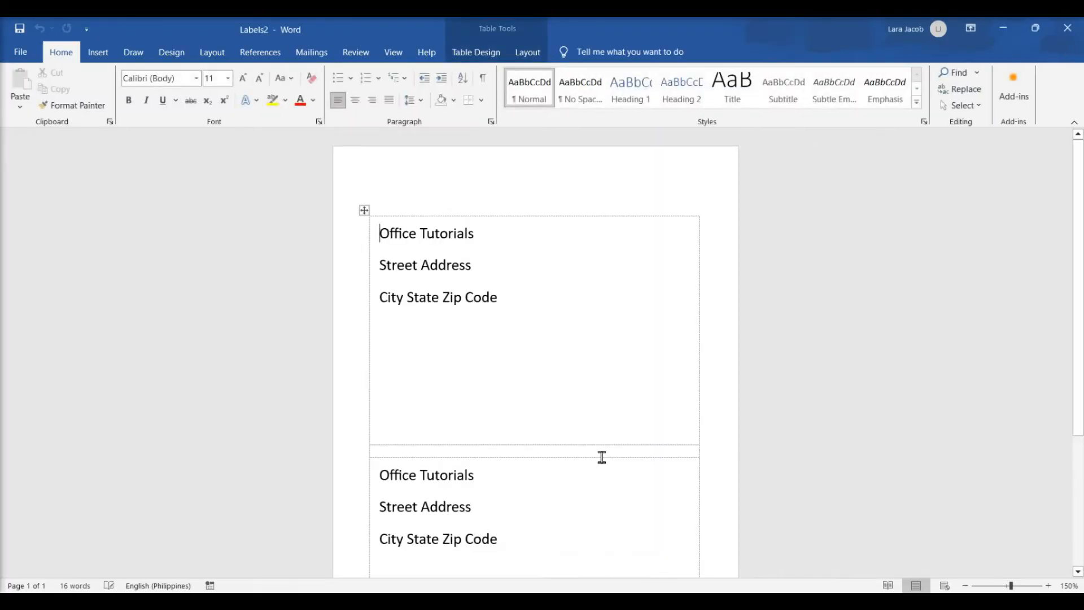
scroll("down", 3)
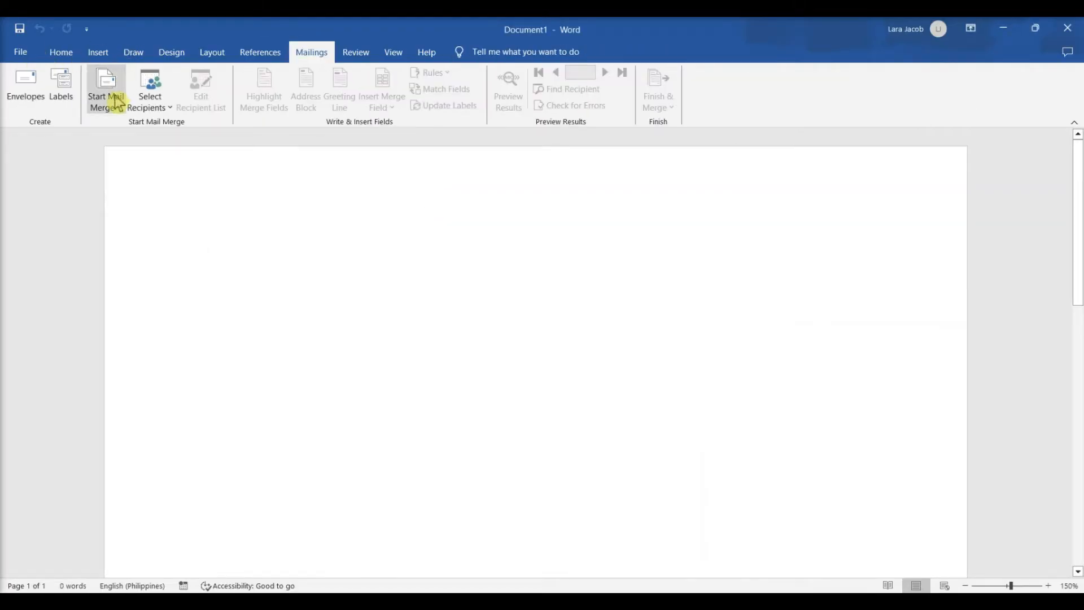
- Start a Labels mail merge on Document1 using Avery 5160 Address Labels
left_click(105, 89)
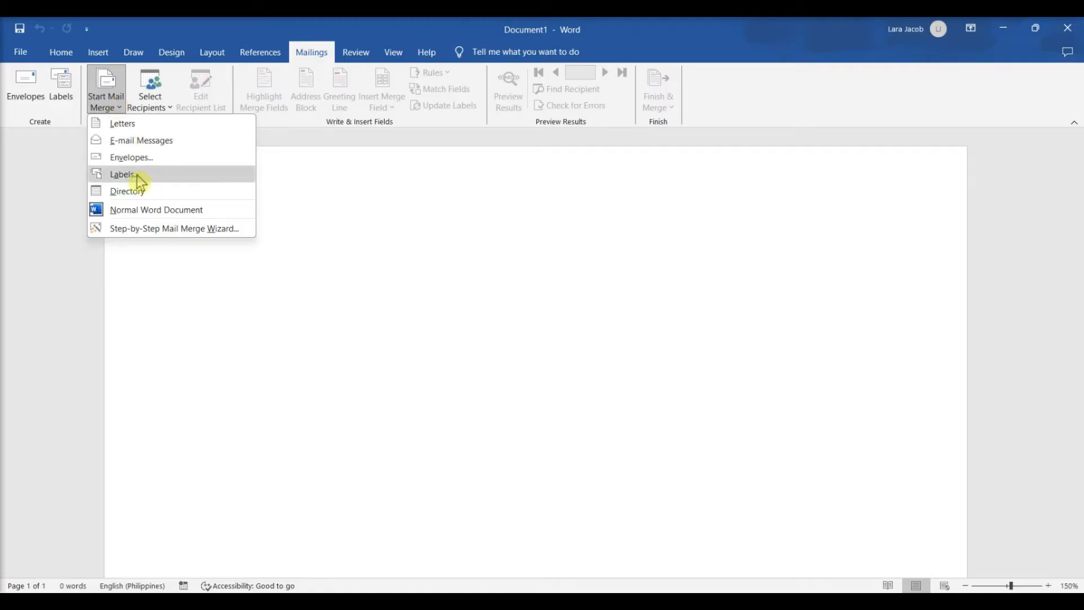
left_click(122, 174)
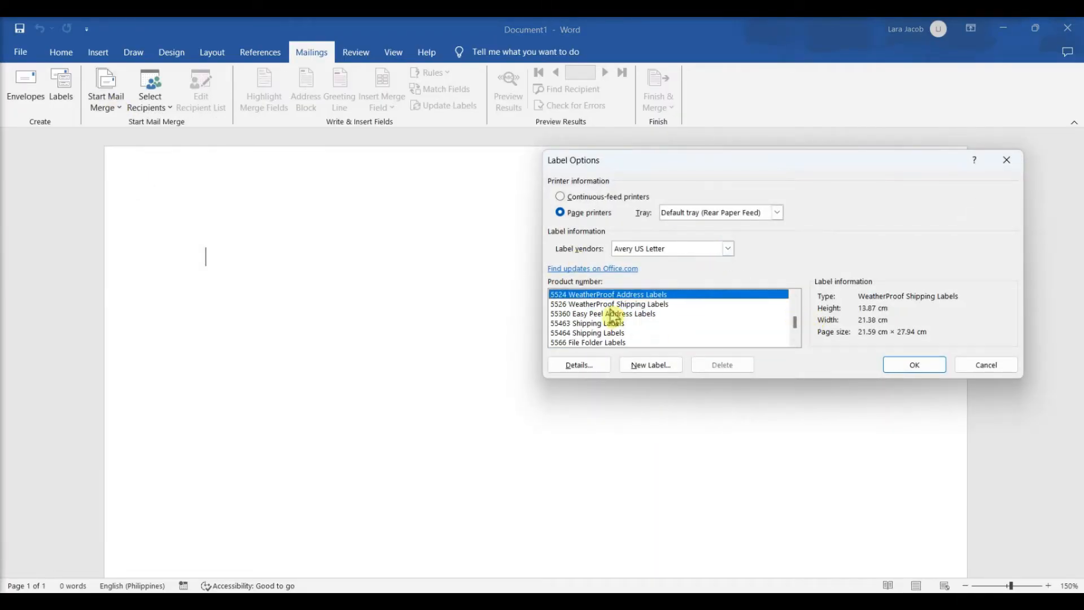
scroll("down", 3)
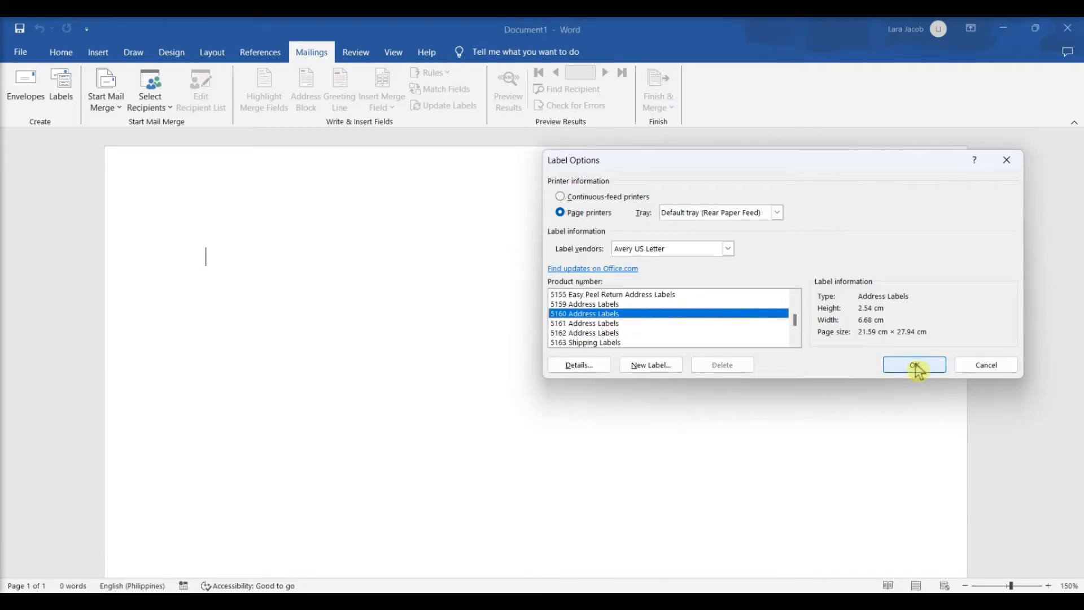
left_click(913, 365)
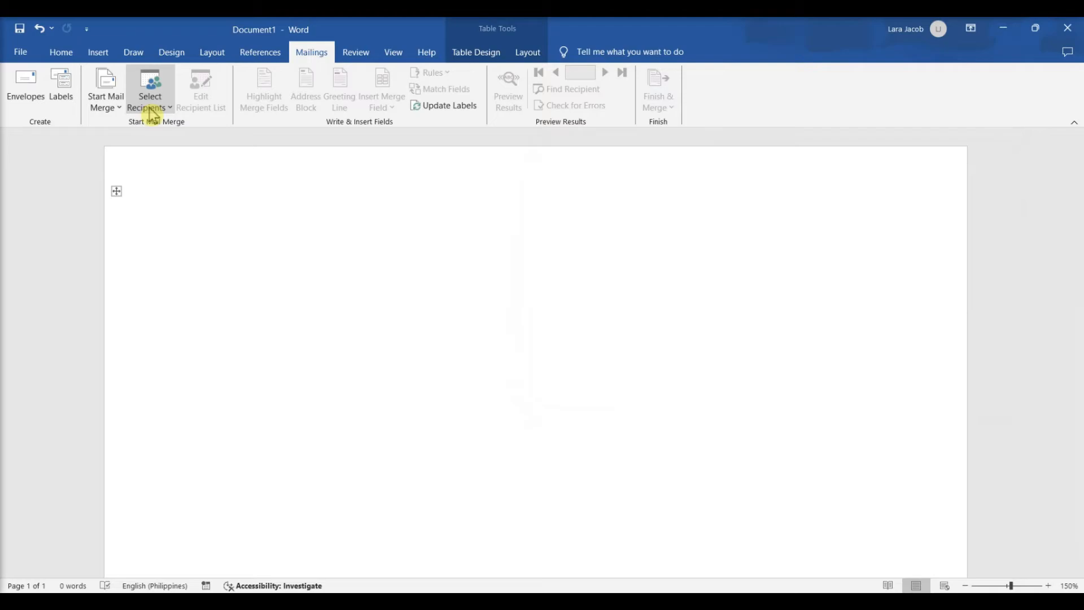
- Use the address Excel workbook's Sheet1$ as the existing recipient list
left_click(149, 90)
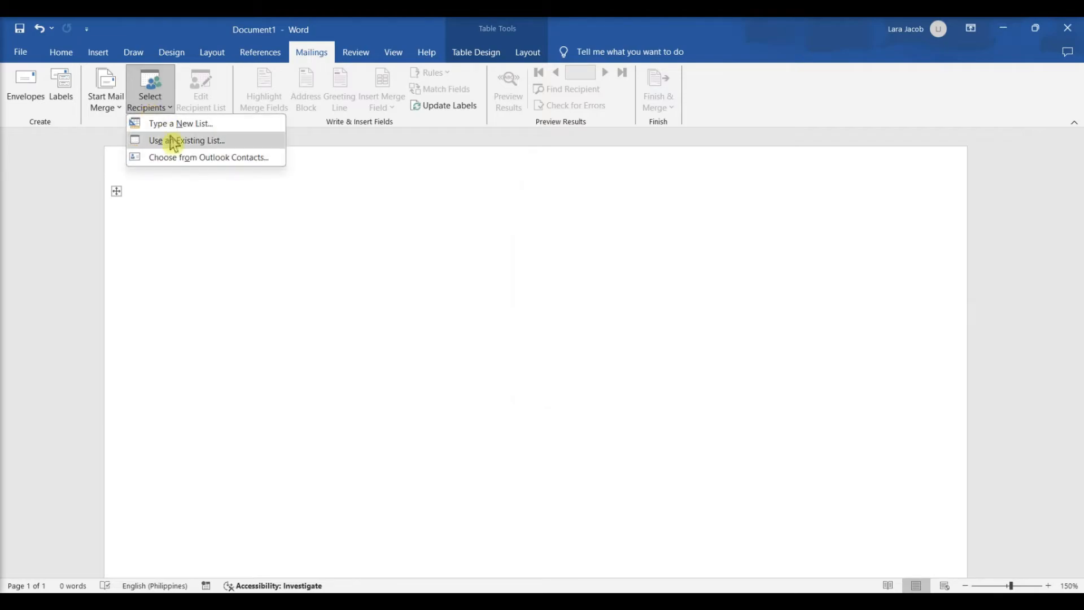
left_click(188, 140)
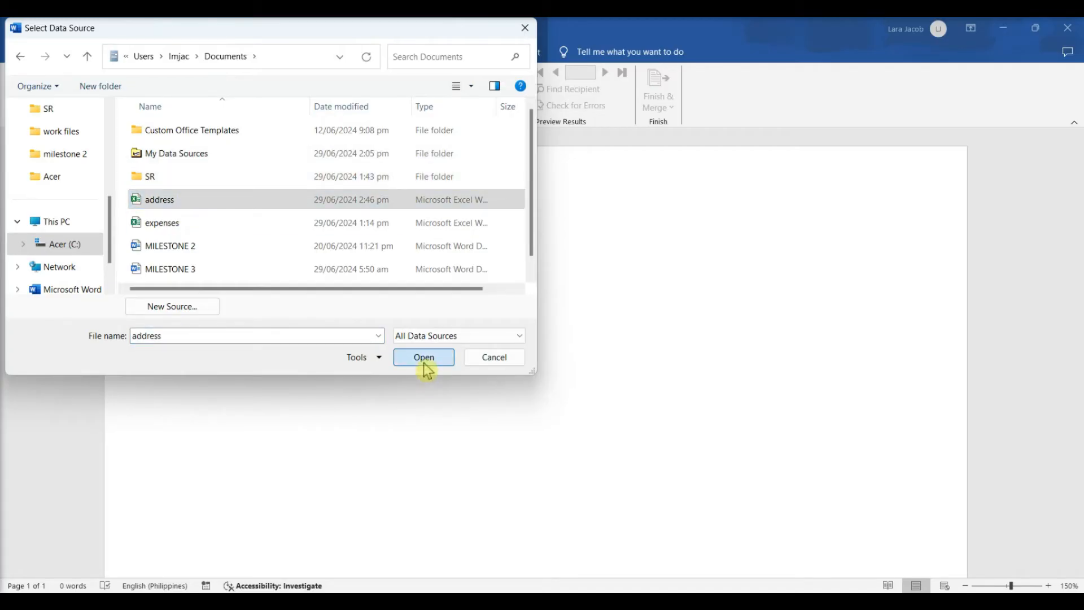
left_click(423, 357)
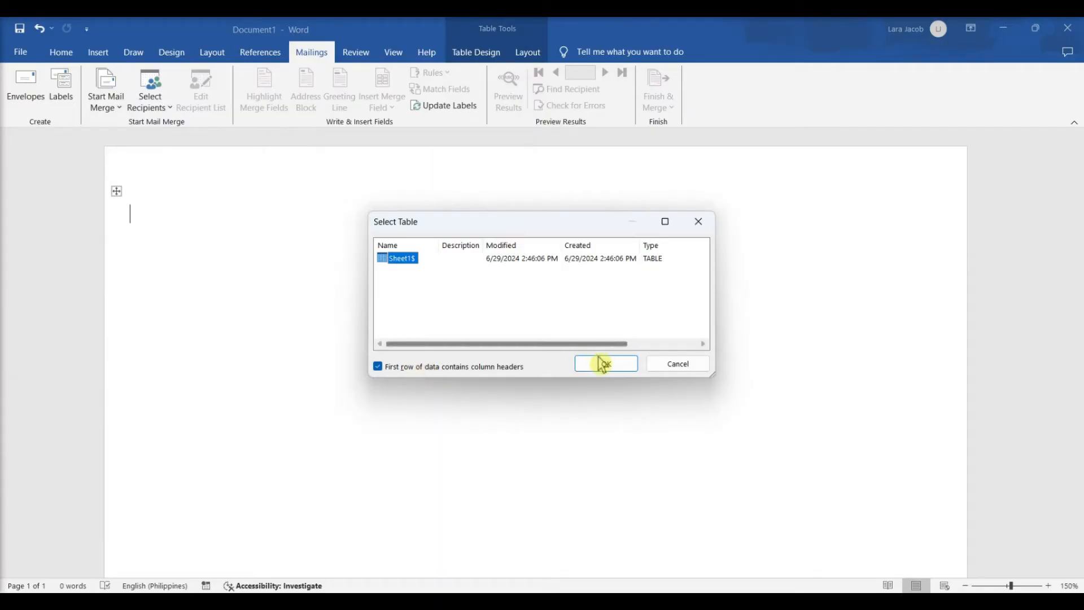
left_click(605, 364)
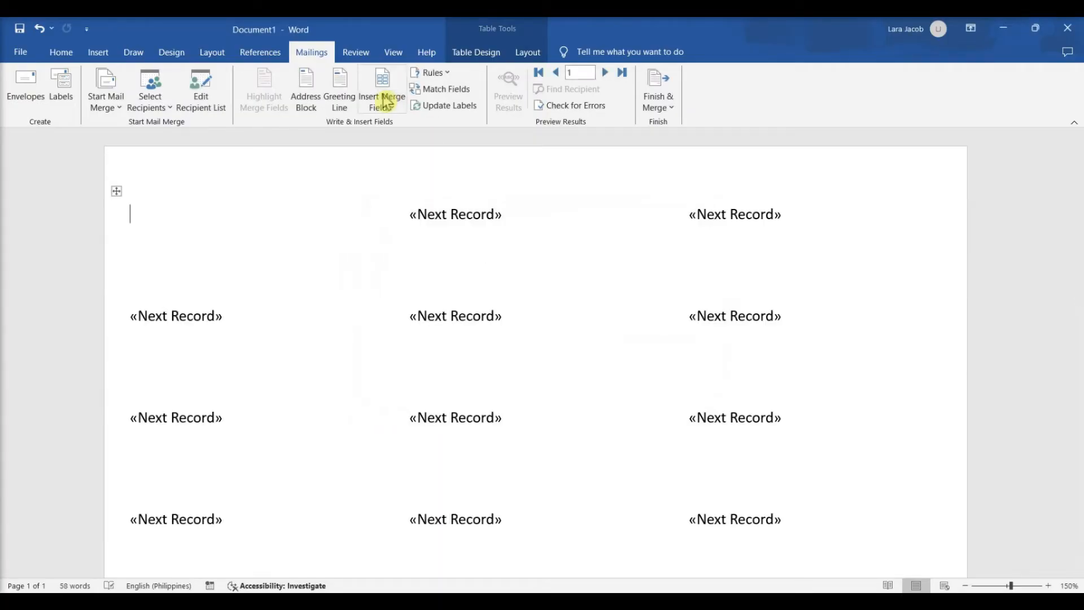
- Insert Name, Address and State merge fields on the first label and update all labels
left_click(382, 82)
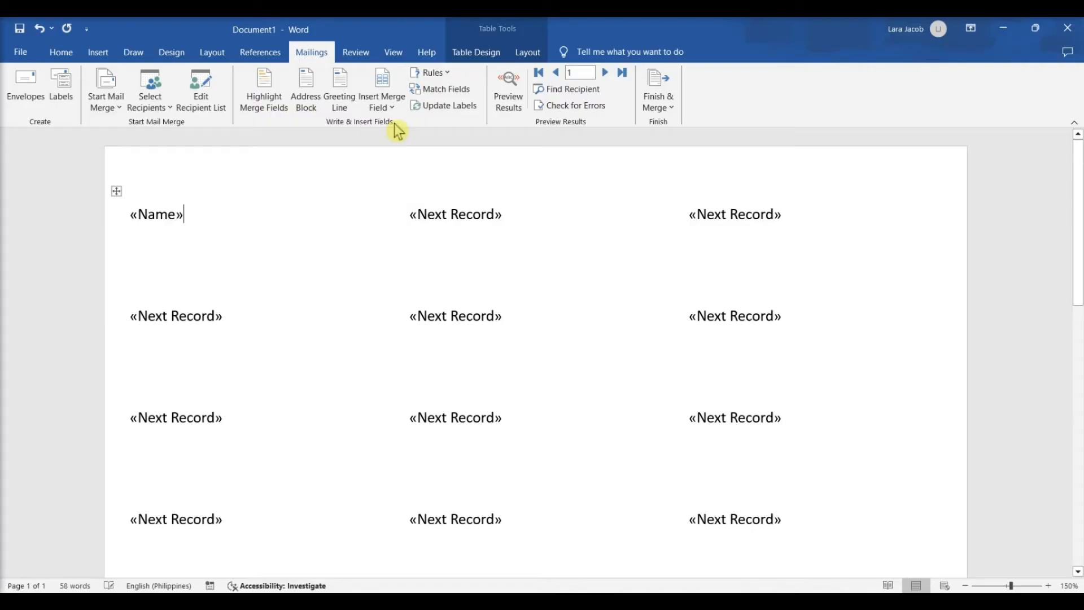
left_click(380, 89)
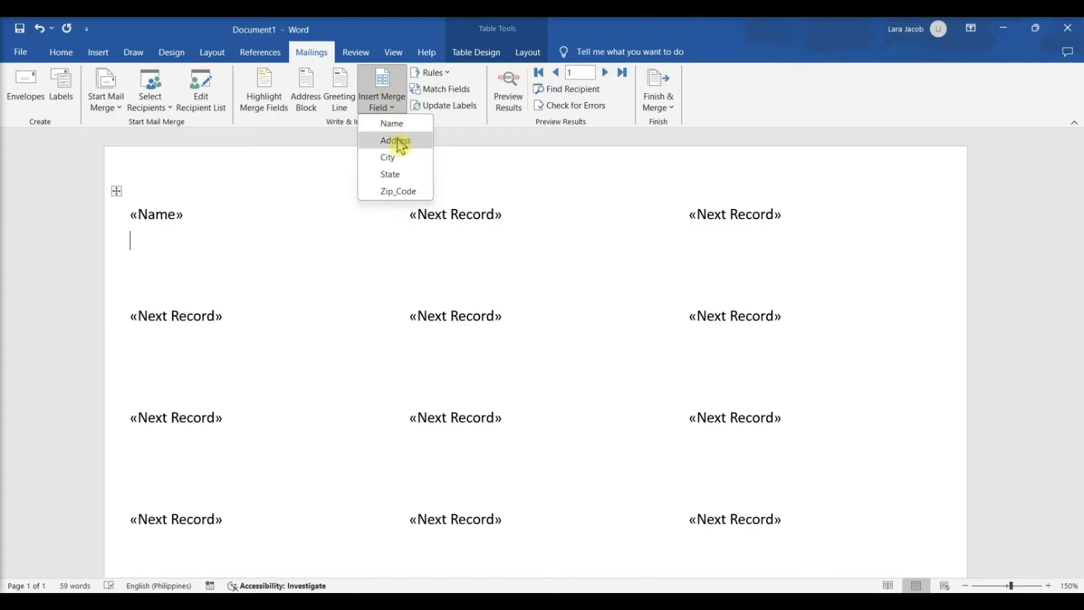
left_click(395, 140)
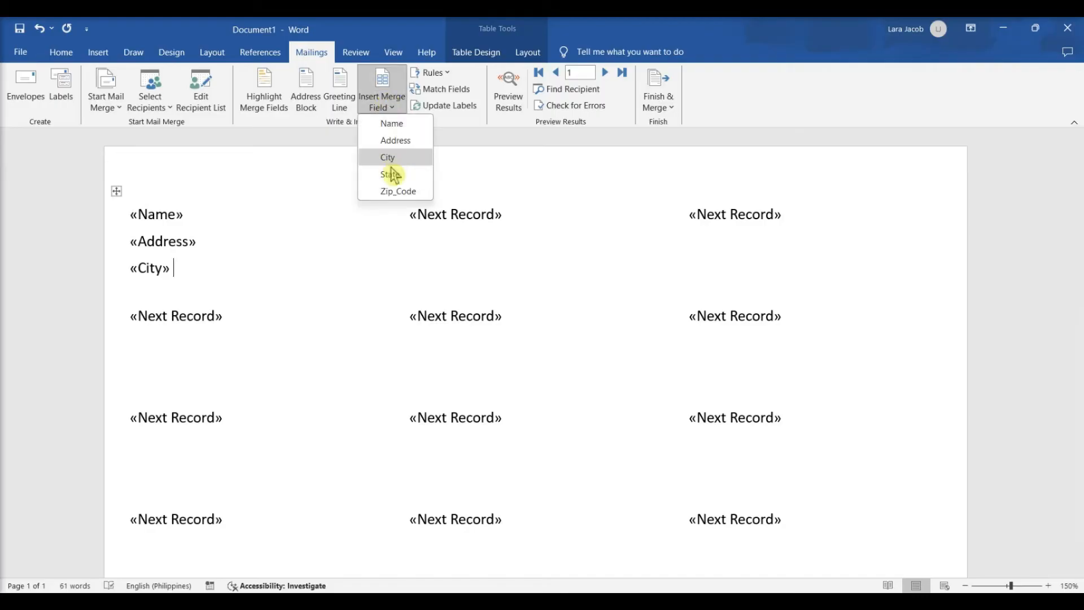
left_click(390, 191)
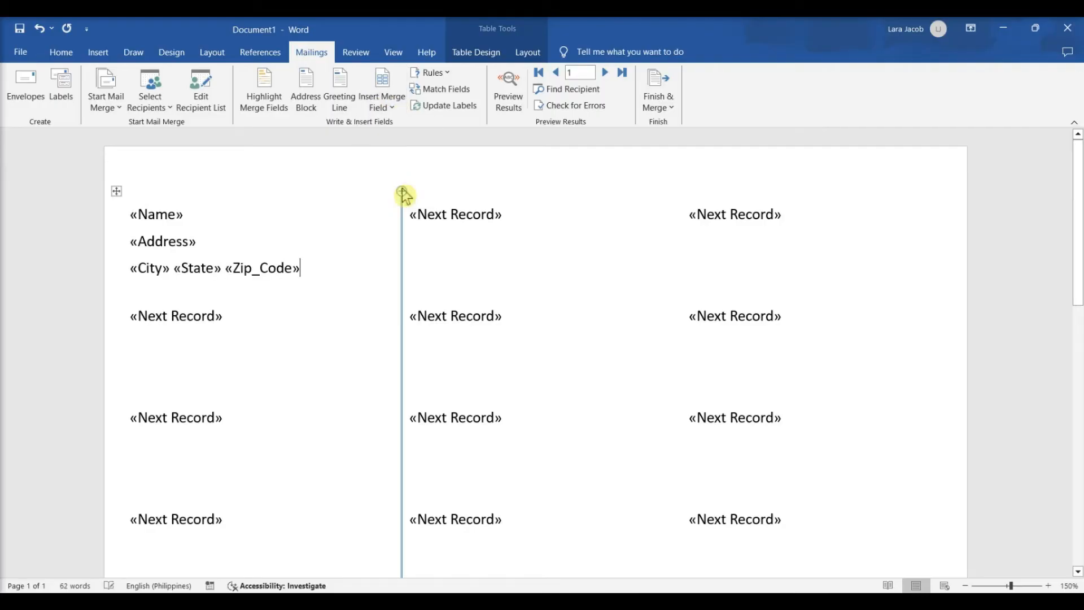
left_click(444, 105)
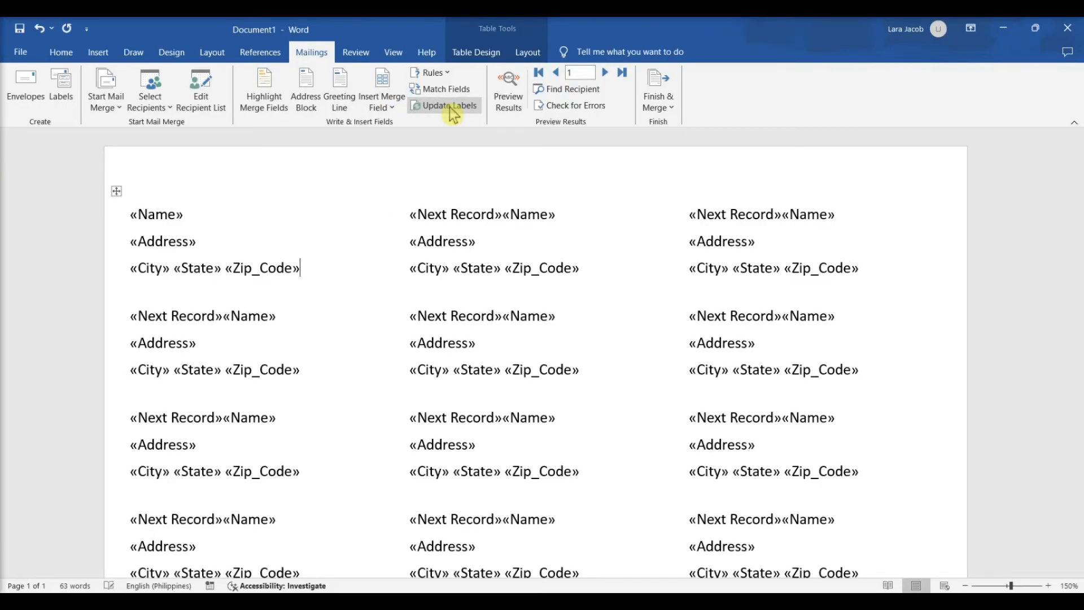
- Preview the recipient data, then merge all records into an editable Labels1 document
left_click(507, 90)
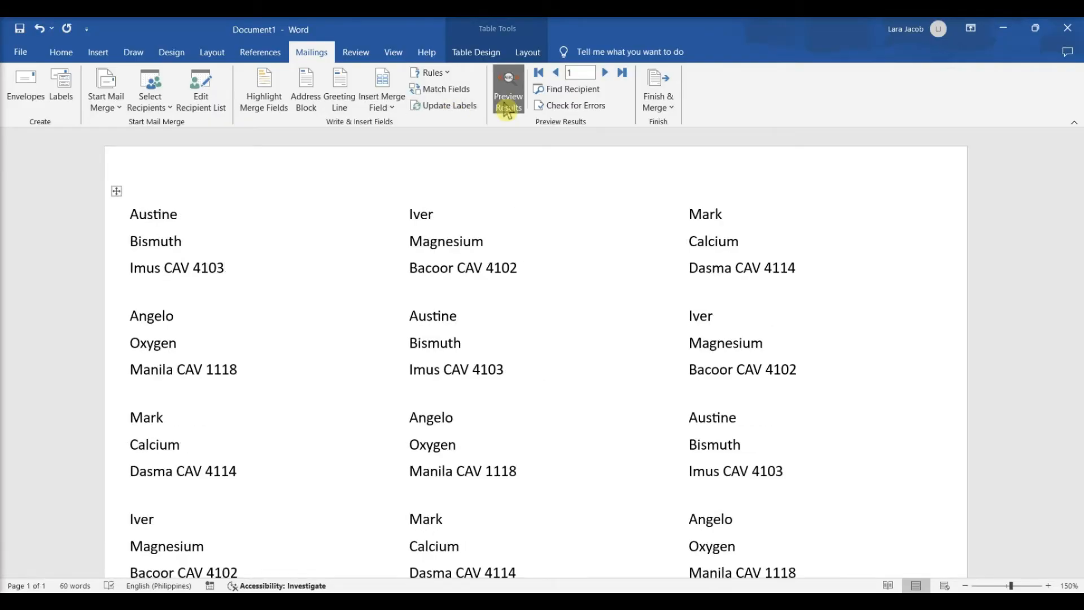
mouse_move(658, 93)
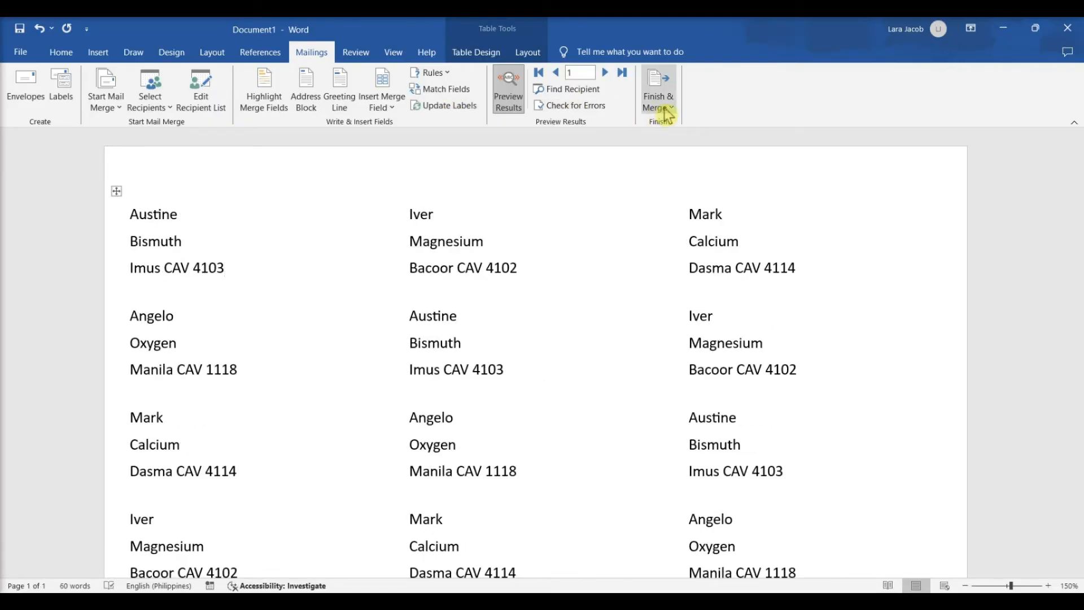
left_click(658, 90)
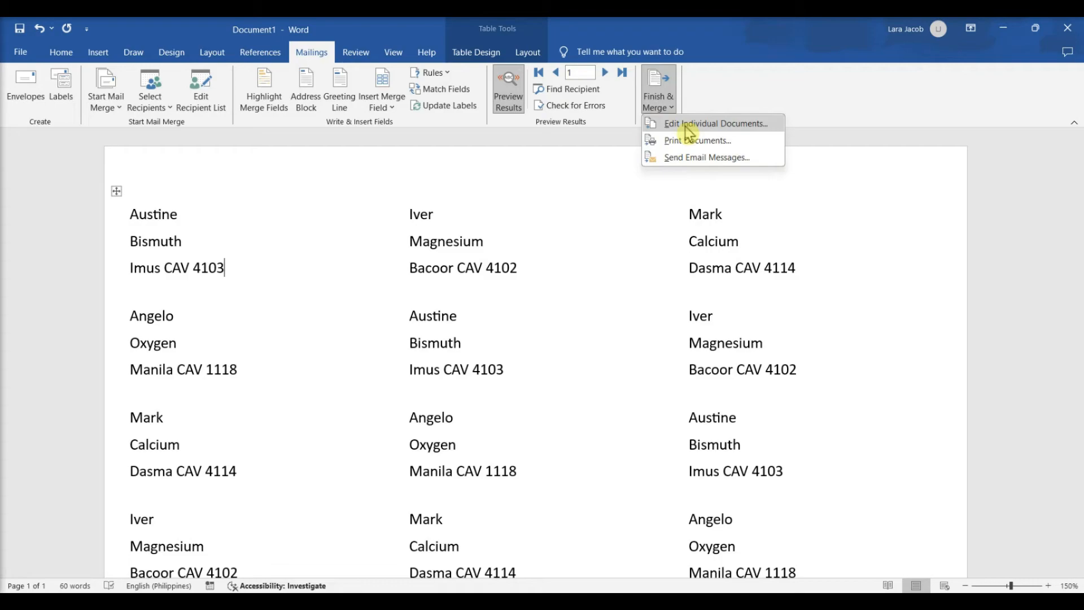
left_click(714, 123)
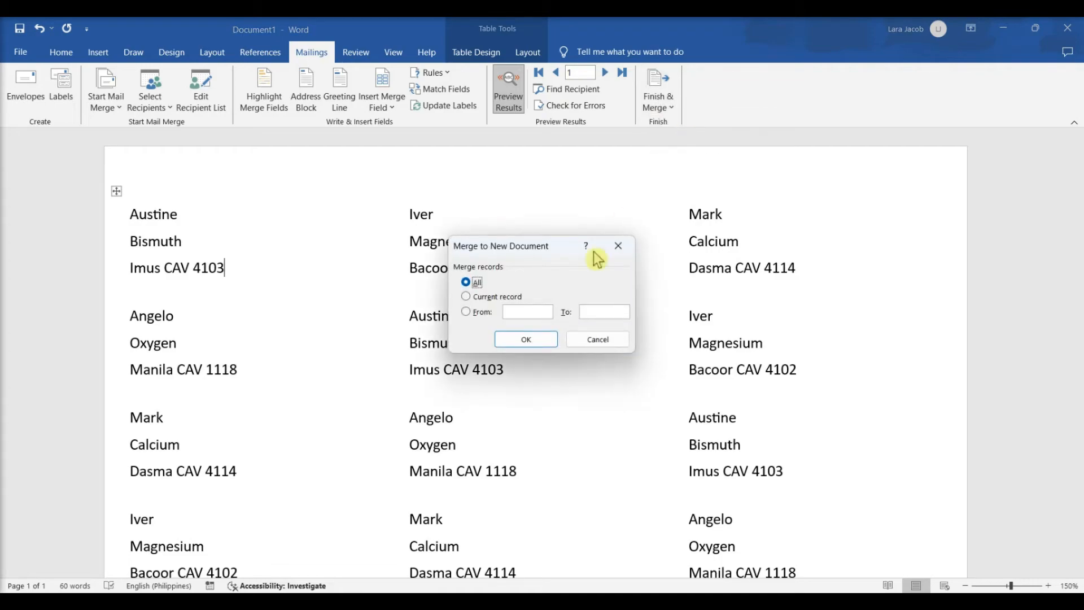
left_click(525, 339)
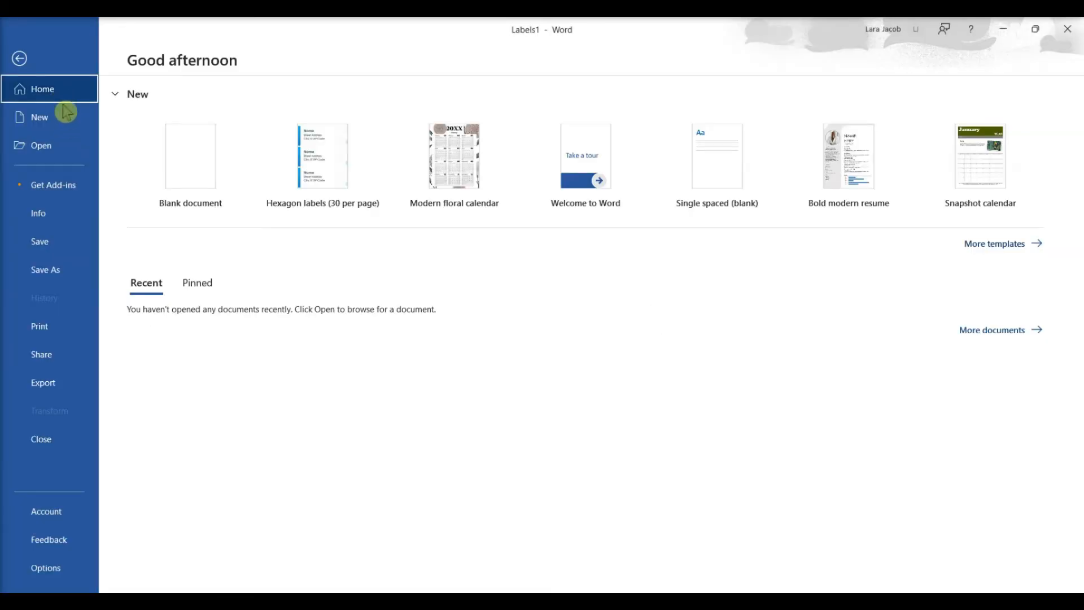
- Search online templates for avery and create a document from Hexagon labels (30 per page)
left_click(39, 117)
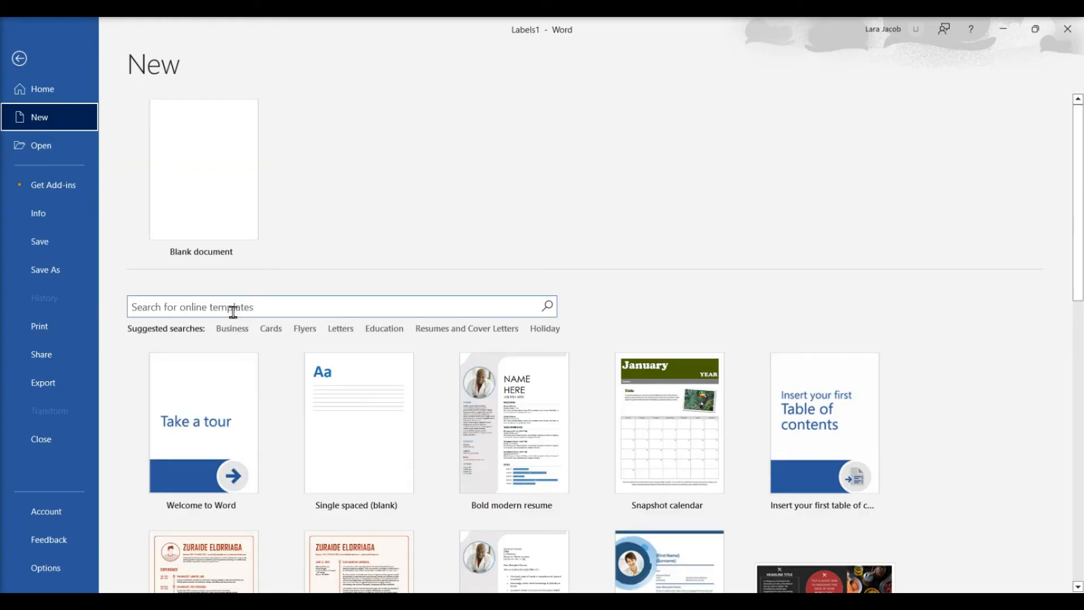
type("avery")
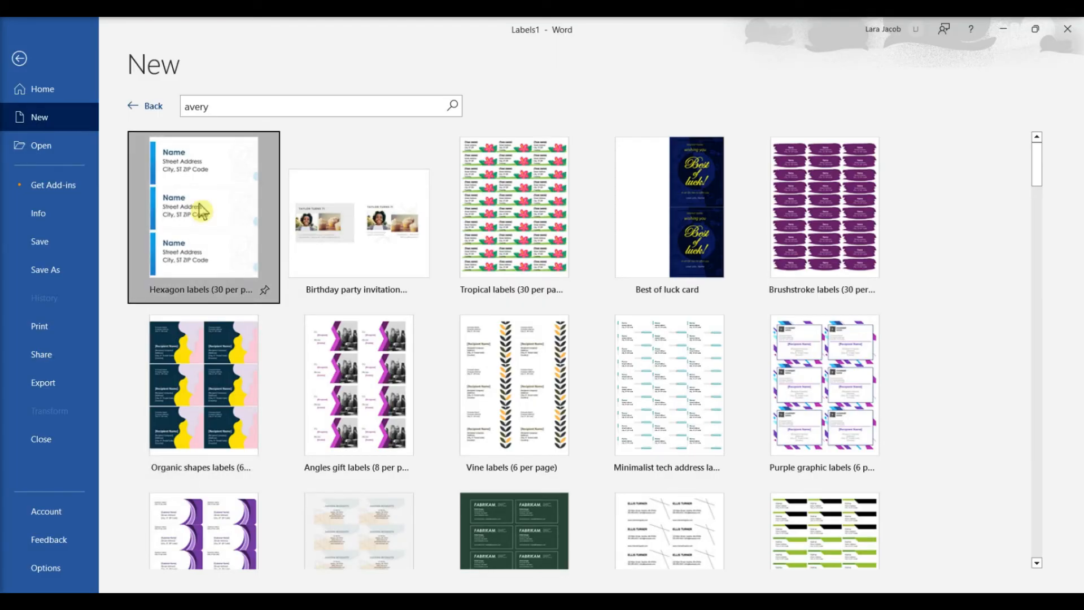
left_click(204, 207)
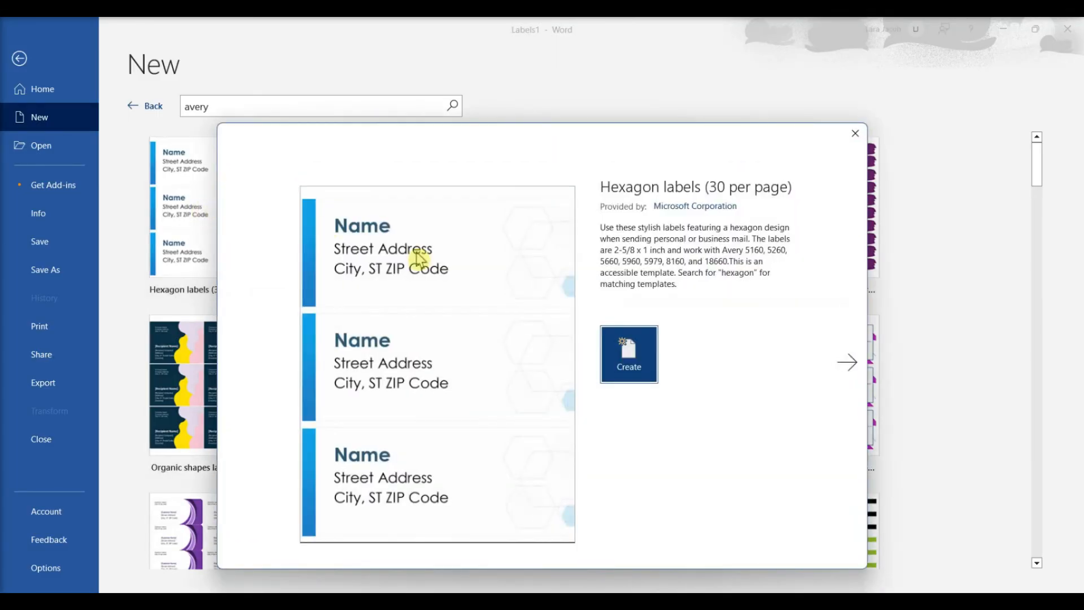
left_click(628, 354)
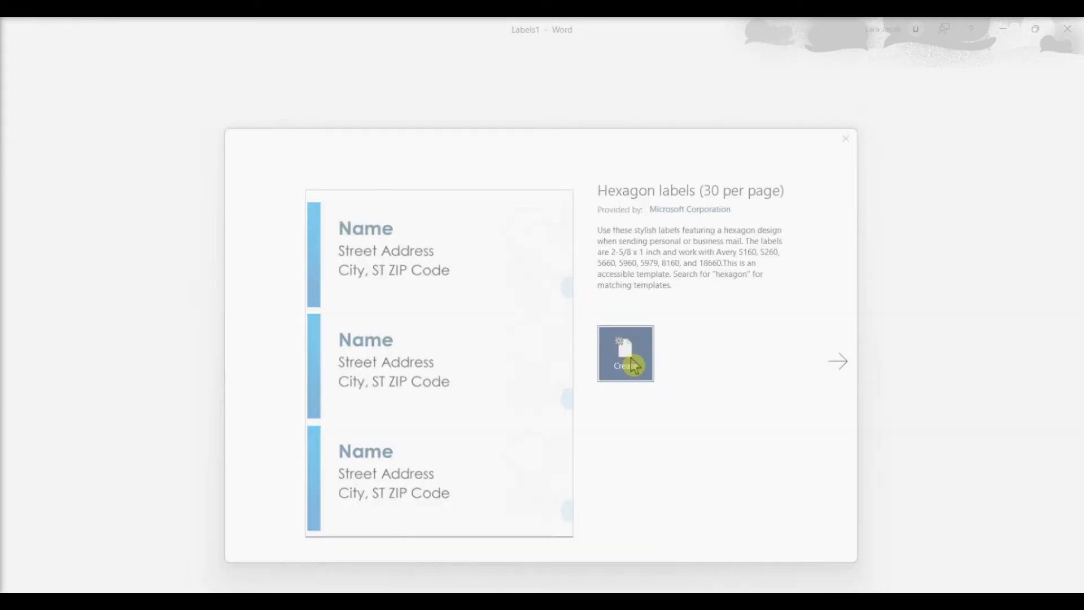
left_click(625, 352)
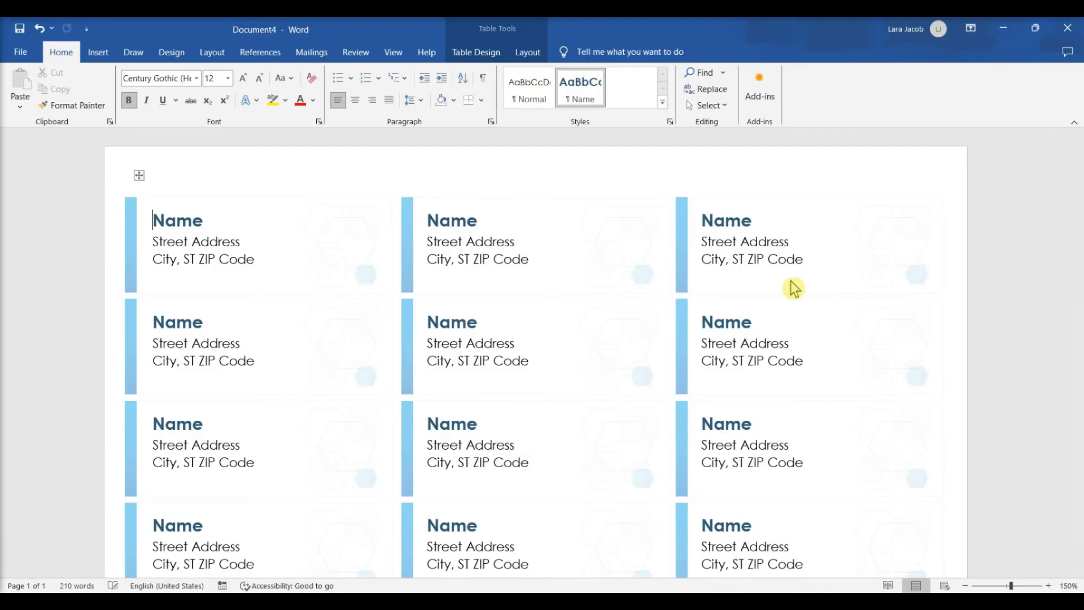
left_click(310, 52)
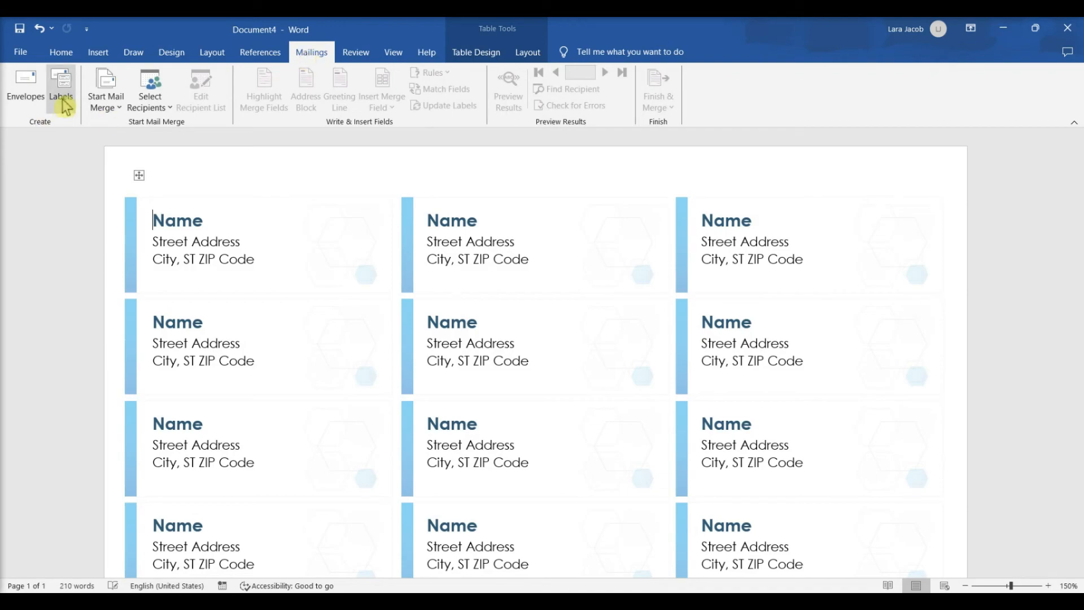
- Enter Office Tutorials as the label name line, bold it, and generate the hexagon sheet
left_click(61, 91)
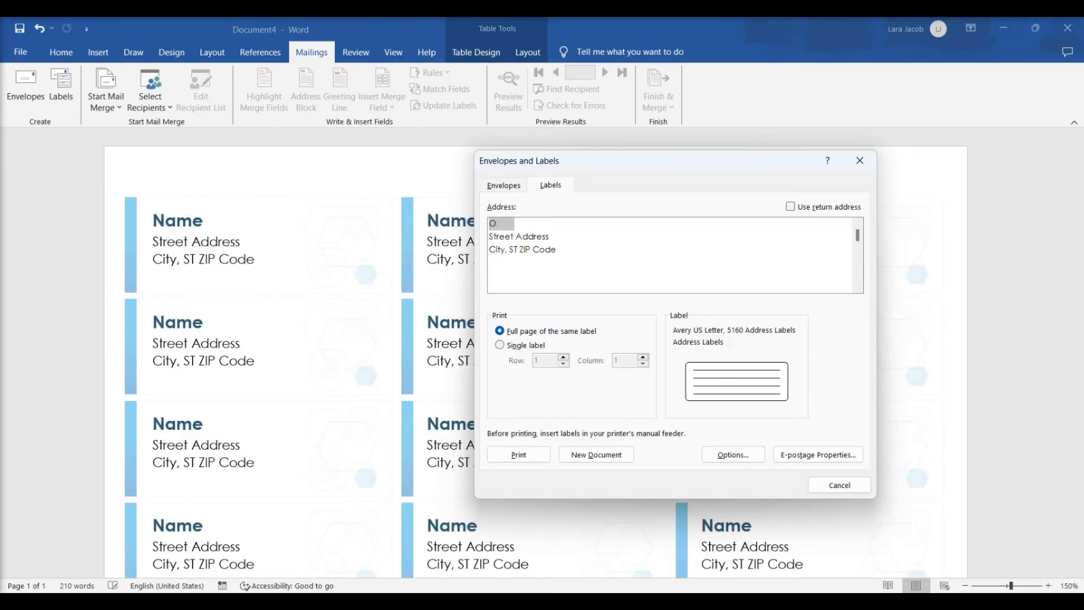
type("Office Tut")
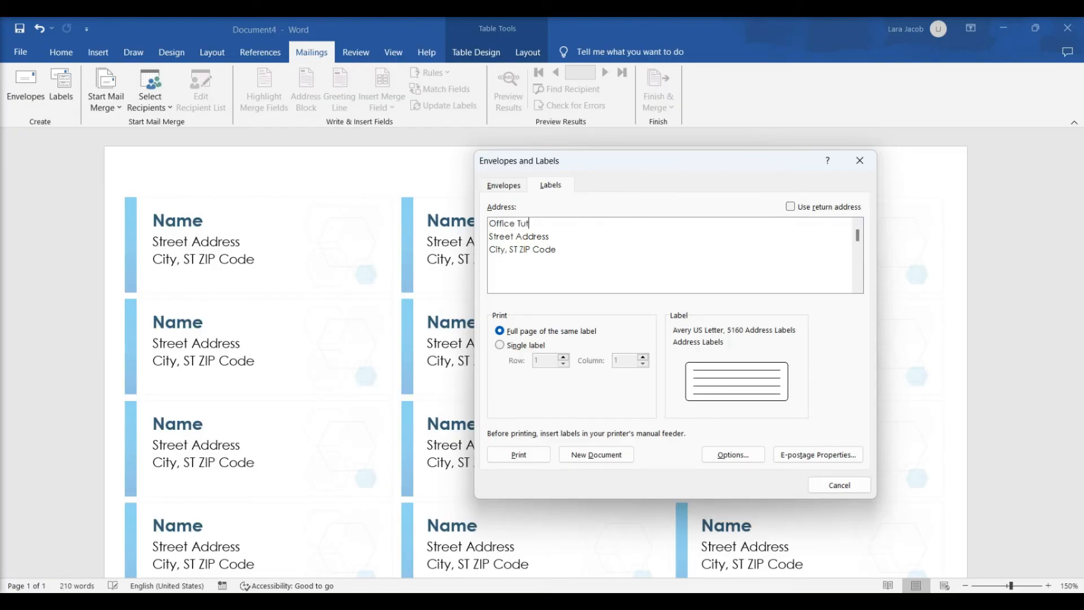
type("orials")
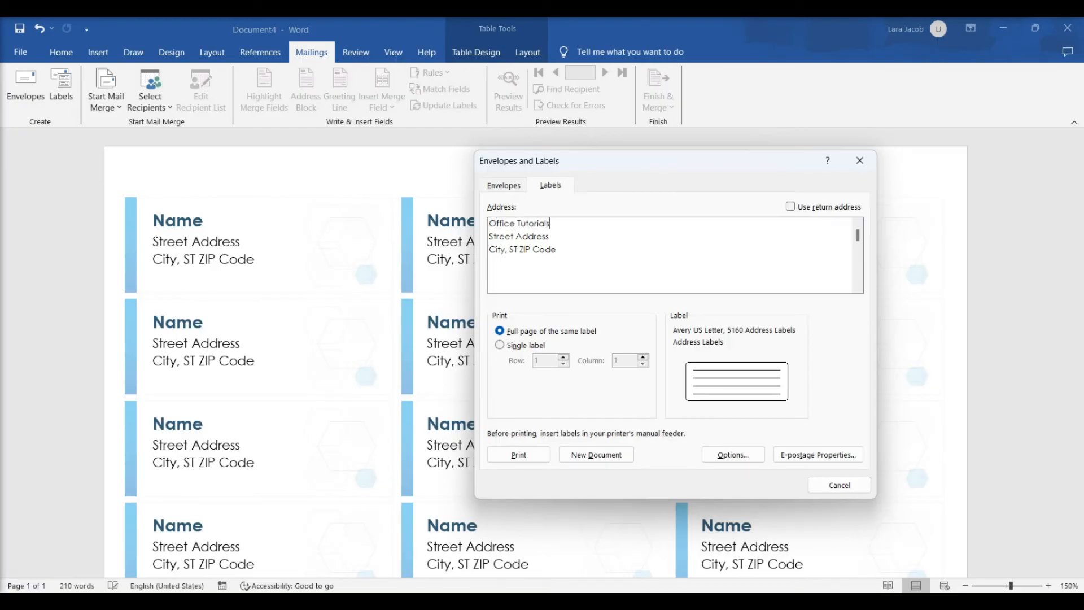
double_click(519, 223)
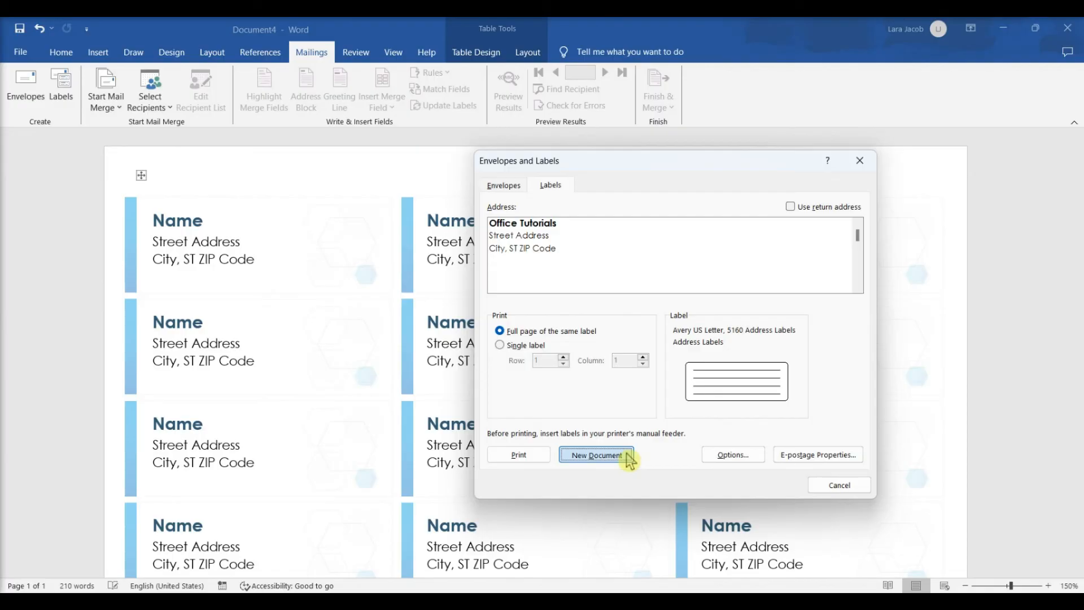
left_click(596, 454)
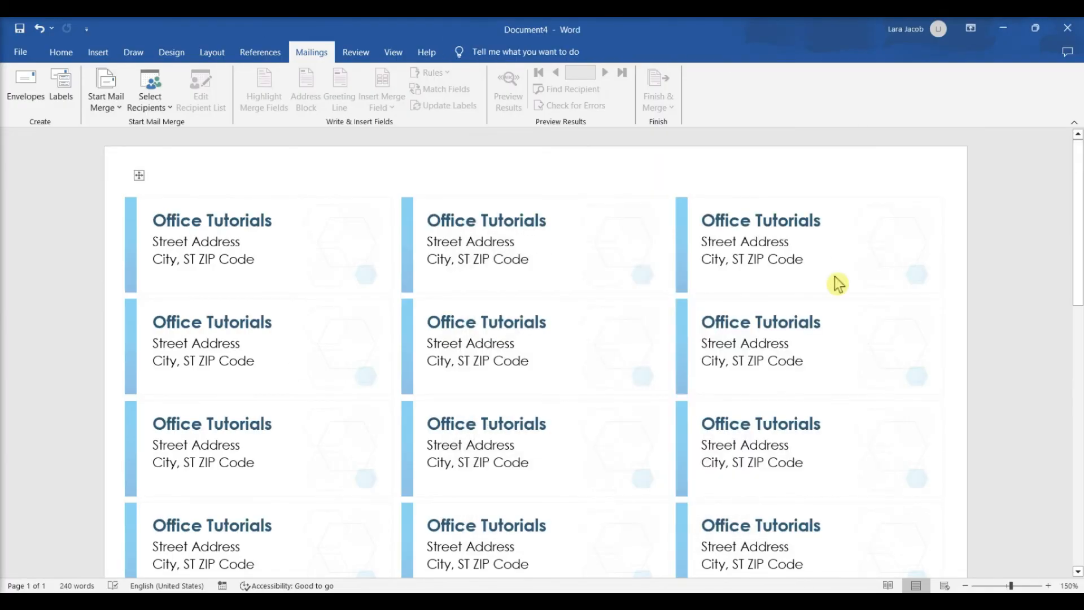